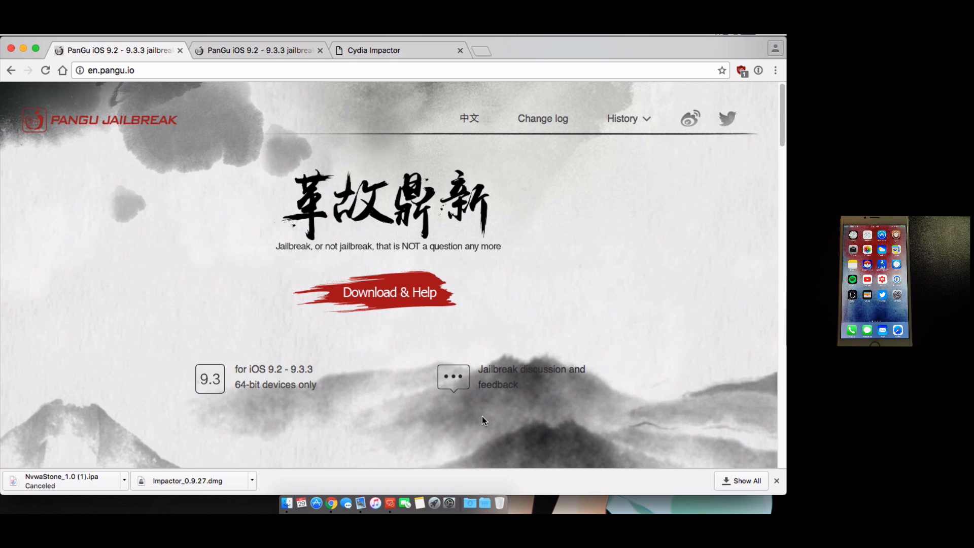
mouse_move(442, 340)
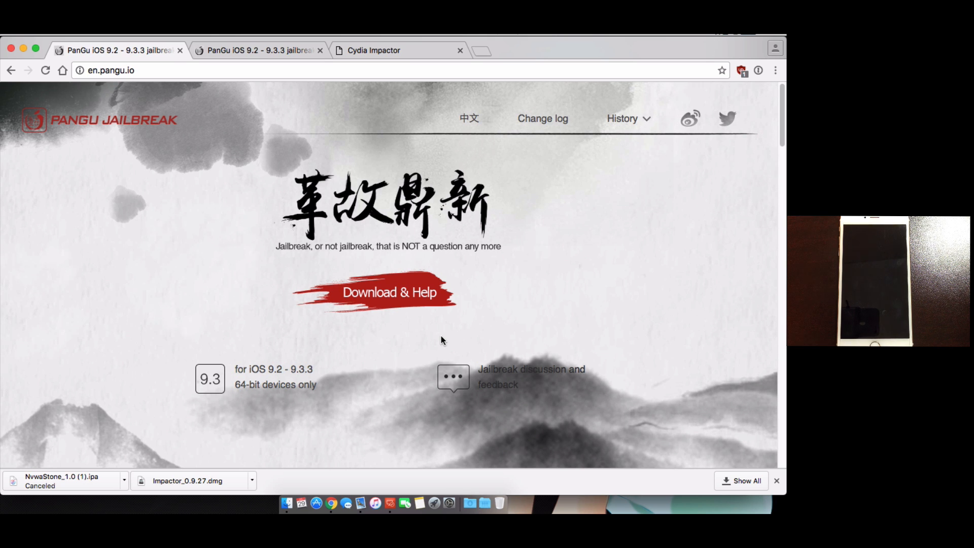
mouse_move(297, 230)
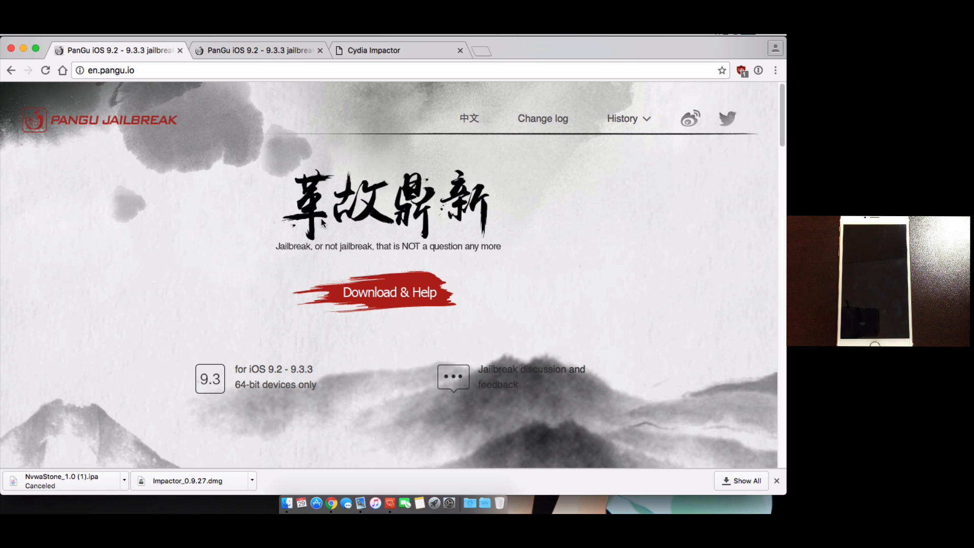
mouse_move(306, 240)
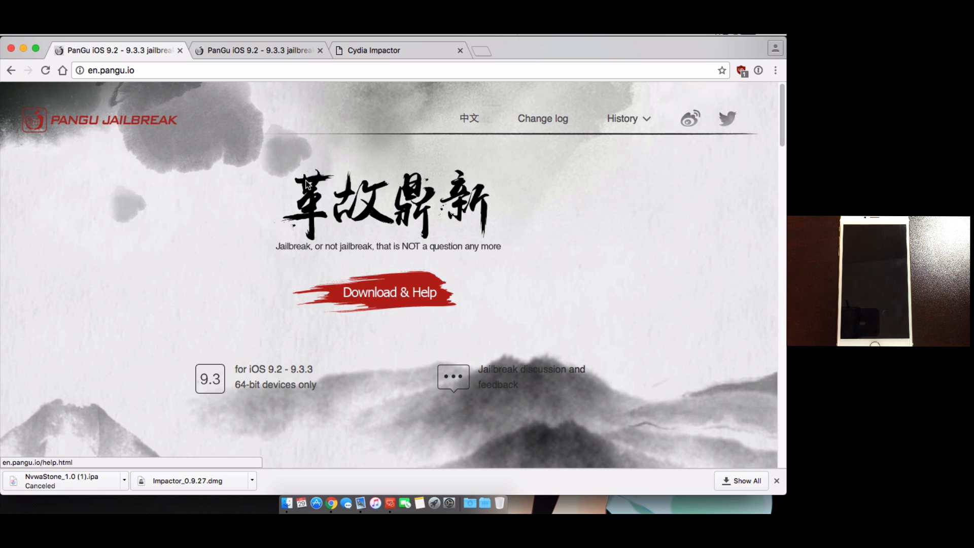
Review the Pangu Download & Help page, then show the downloaded Impactor files in Finder.
click(389, 292)
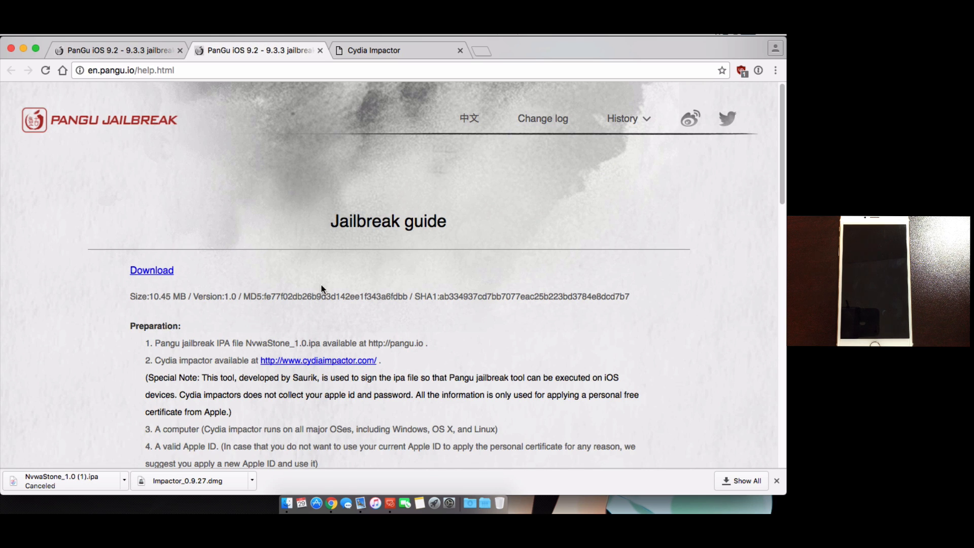
mouse_move(273, 275)
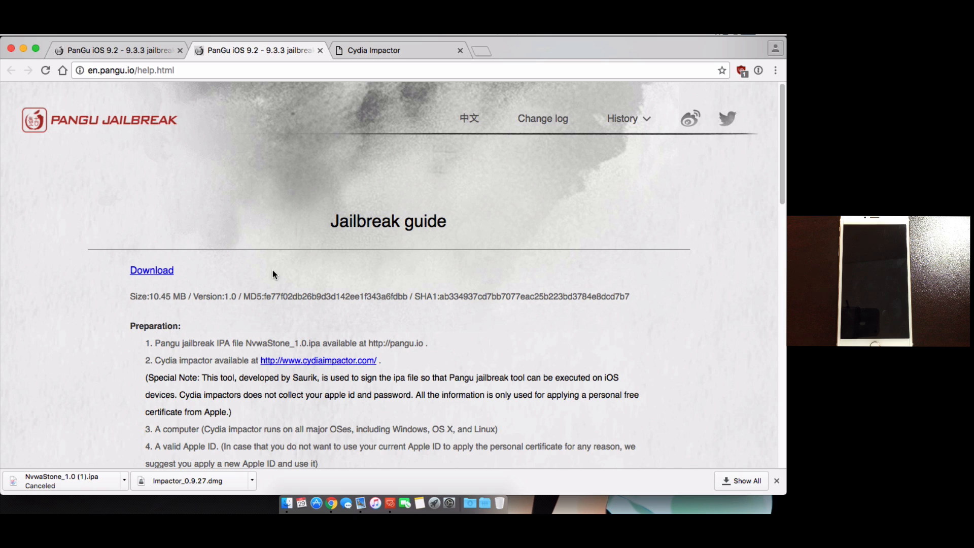
mouse_move(284, 358)
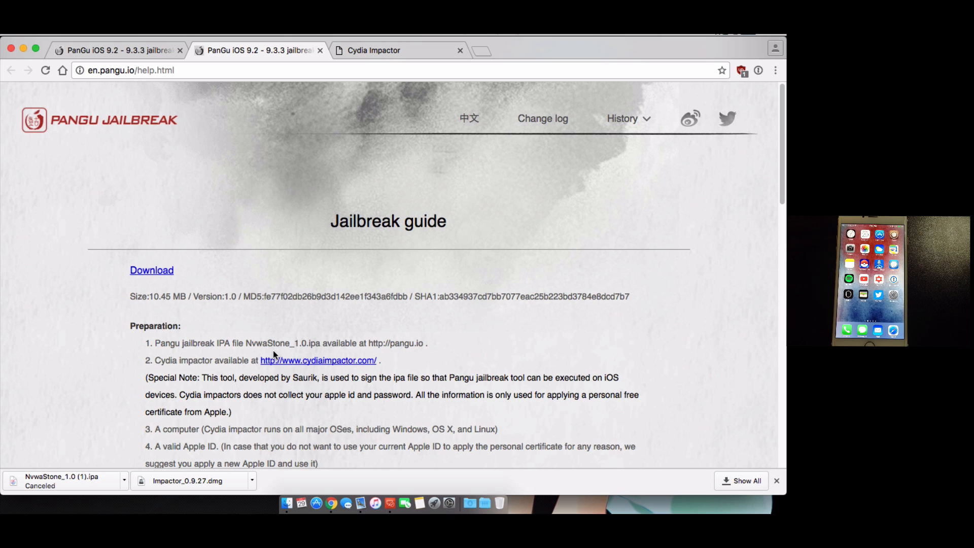
mouse_move(300, 365)
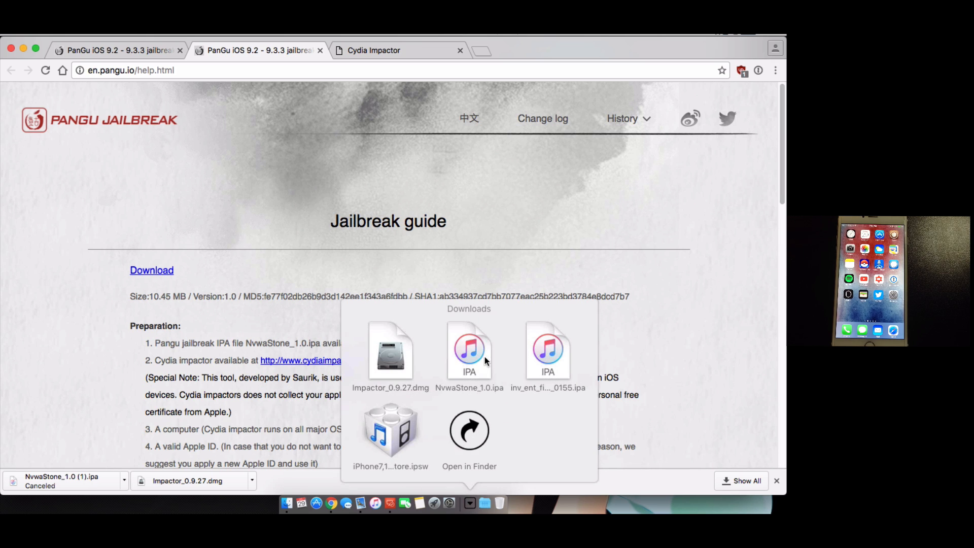
mouse_move(501, 230)
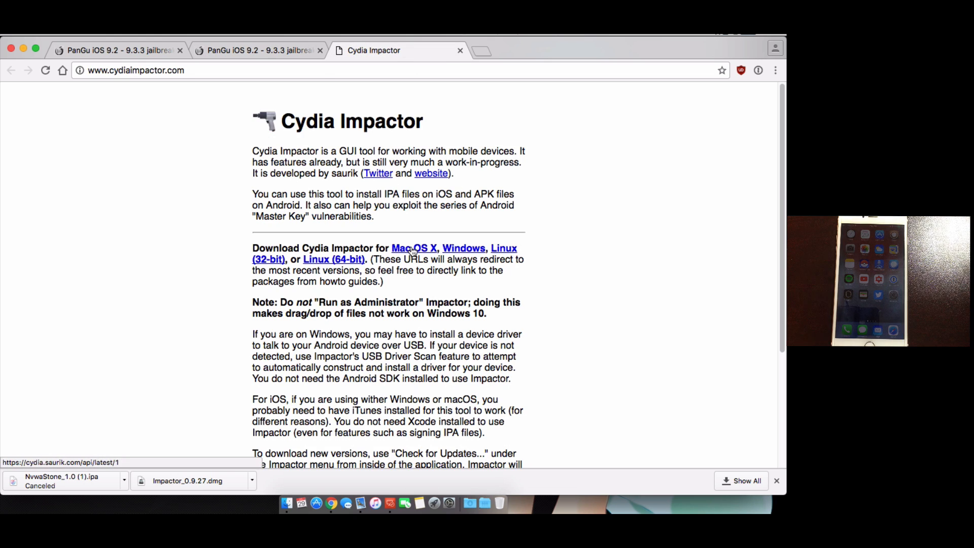
mouse_move(143, 442)
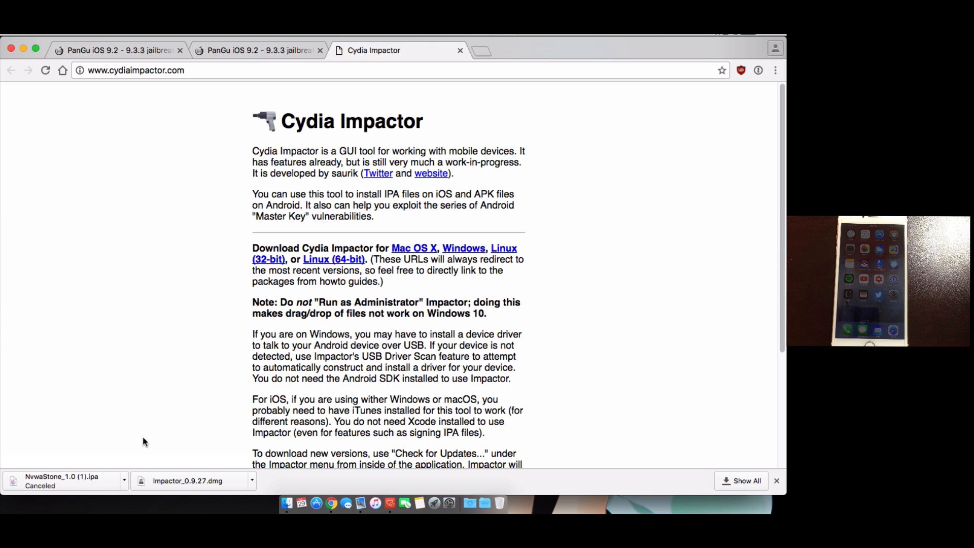
click(186, 480)
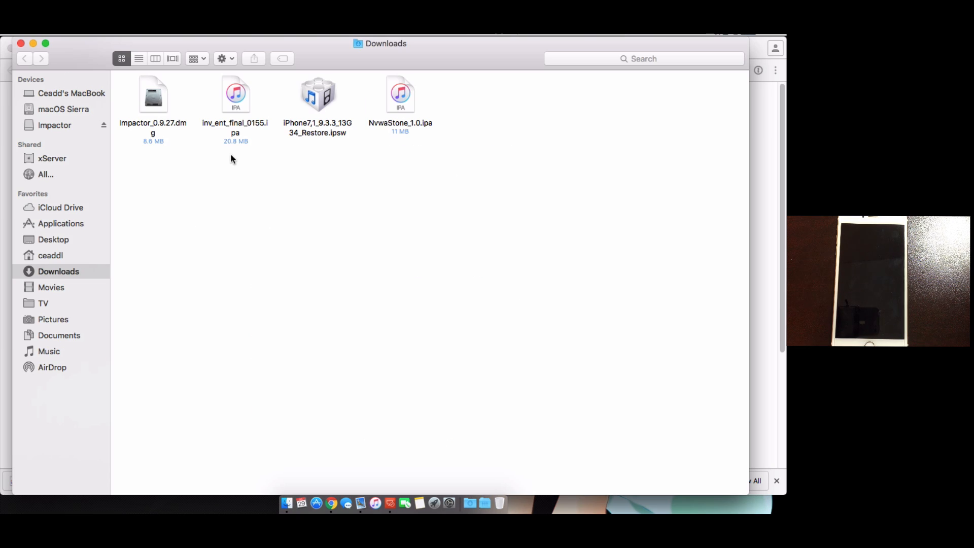
Launch Impactor.app from Applications and allow its usbmuxd connection to the iPhone.
click(60, 224)
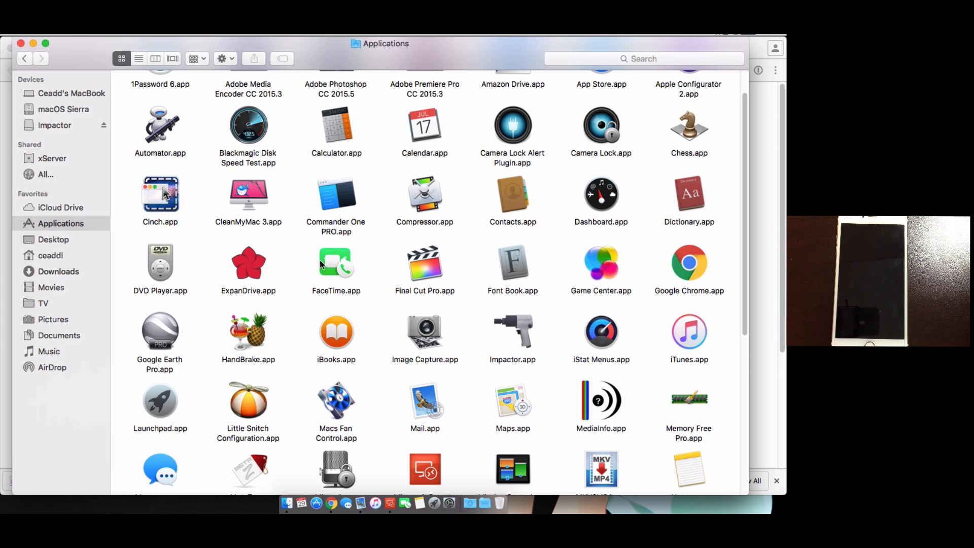
click(512, 331)
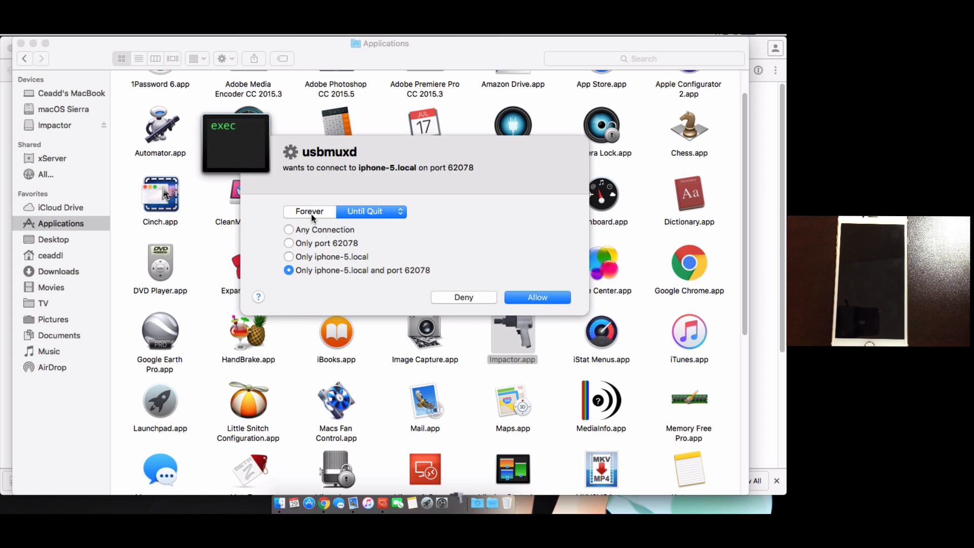
click(536, 297)
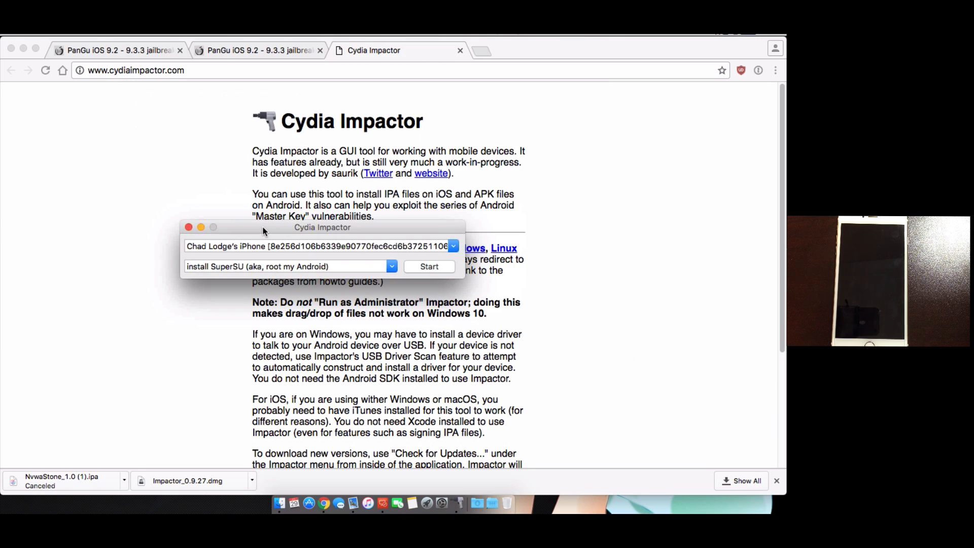
Select the iPhone as target and give Impactor the NvwaStone_1.0.ipa from the Downloads stack.
click(429, 266)
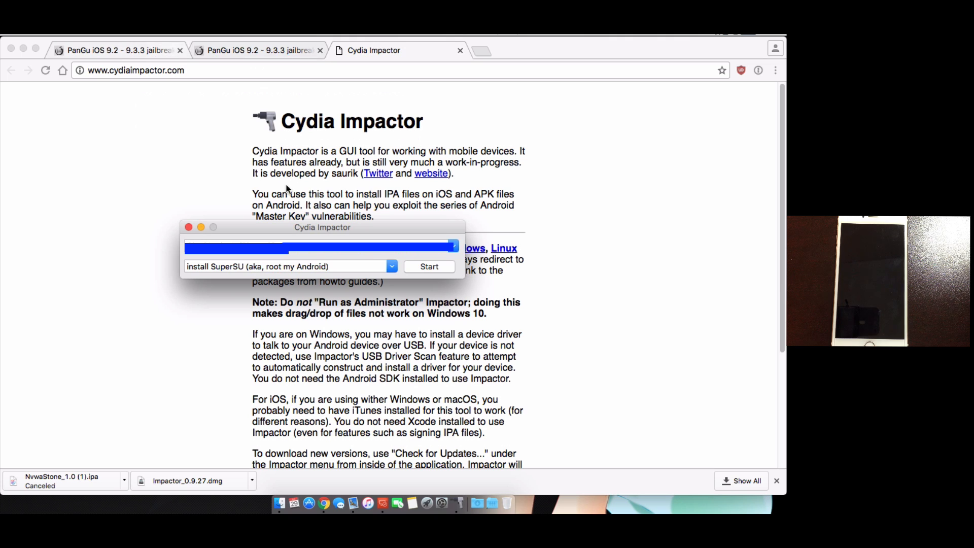
click(477, 503)
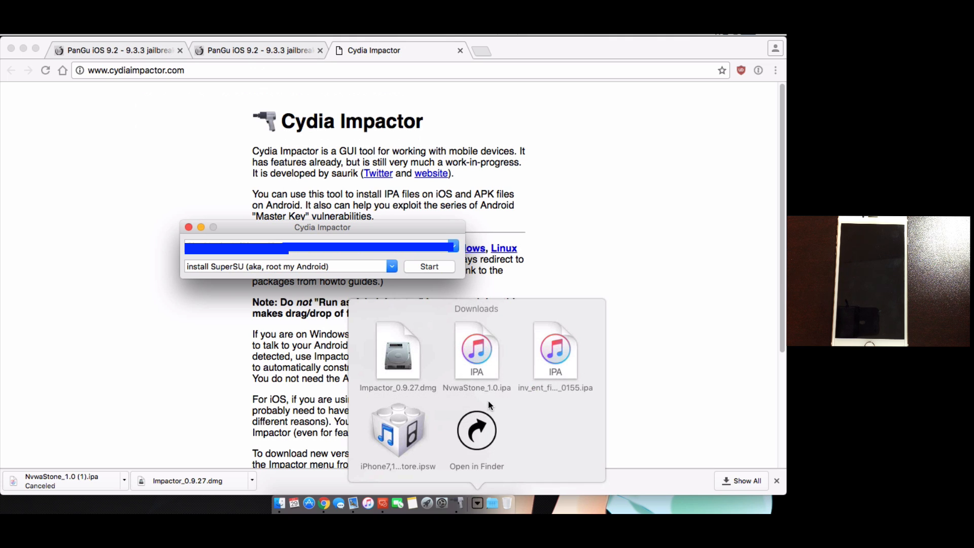
click(477, 430)
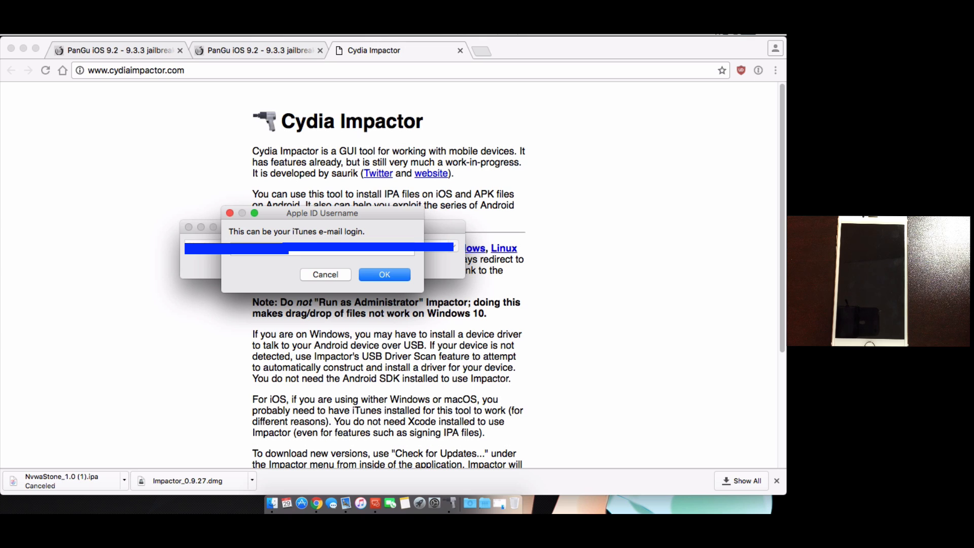
mouse_move(281, 307)
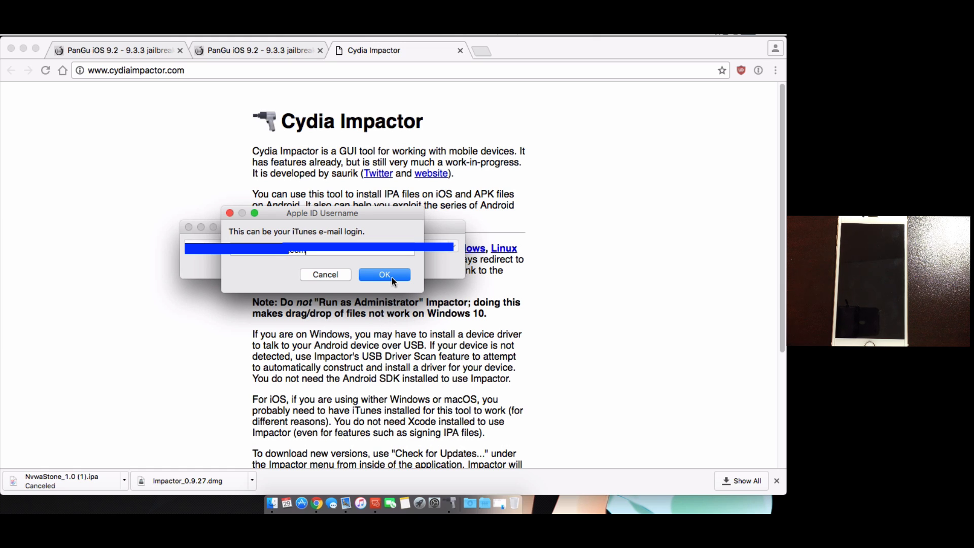
Submit the Apple ID e-mail and password so Impactor installs the IPA onto the iPhone.
click(384, 275)
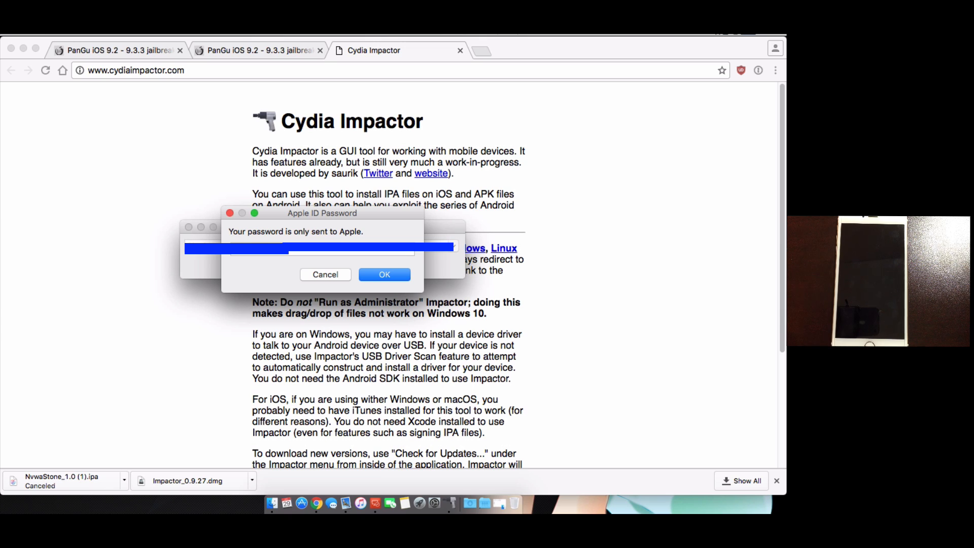
click(384, 274)
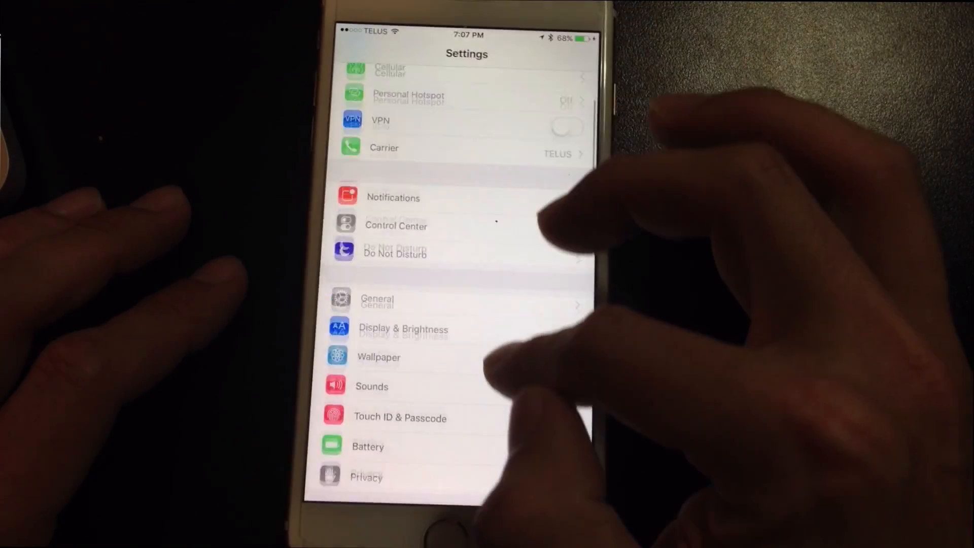
Trust the sideloaded app's developer certificate under General > Device Management.
click(376, 298)
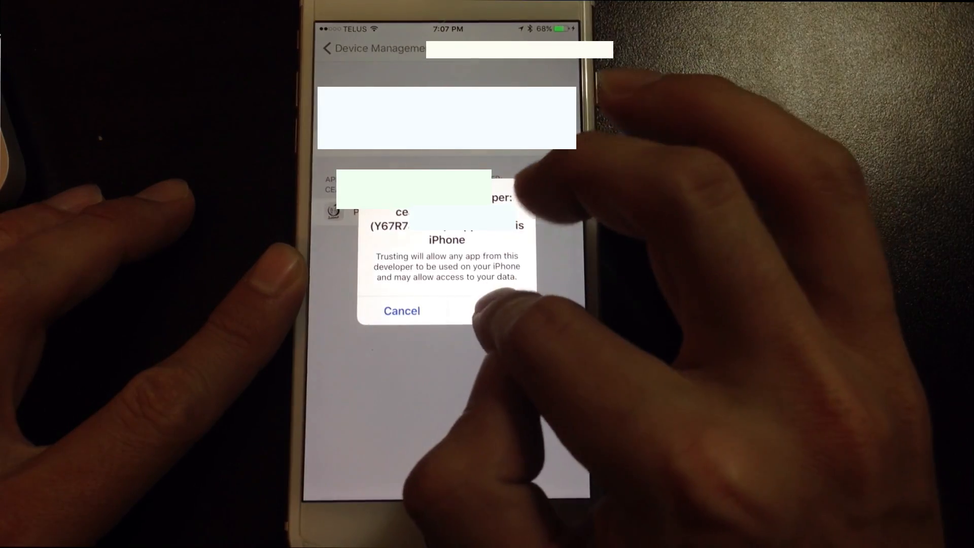
click(491, 311)
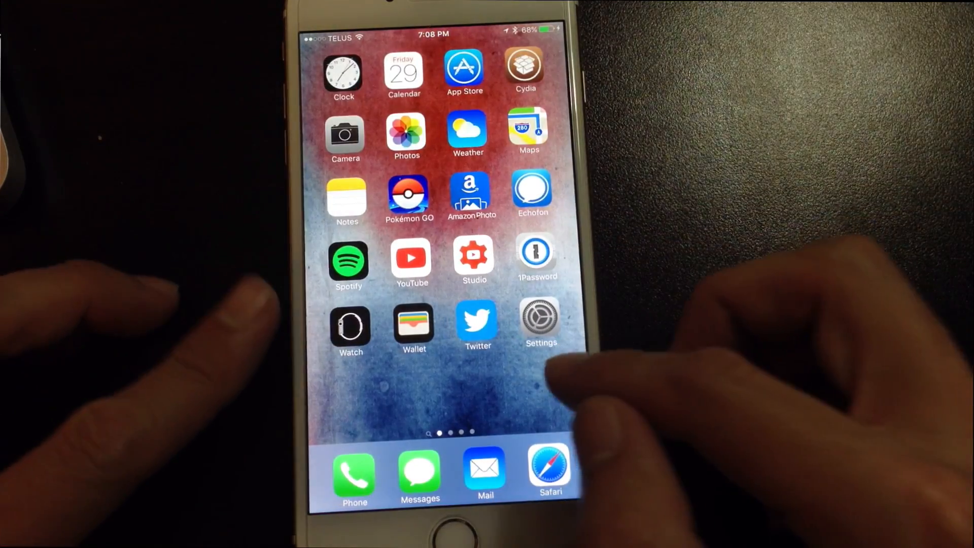
Launch Pangu, answer its notifications alert and start the jailbreak run.
scroll(left, 3)
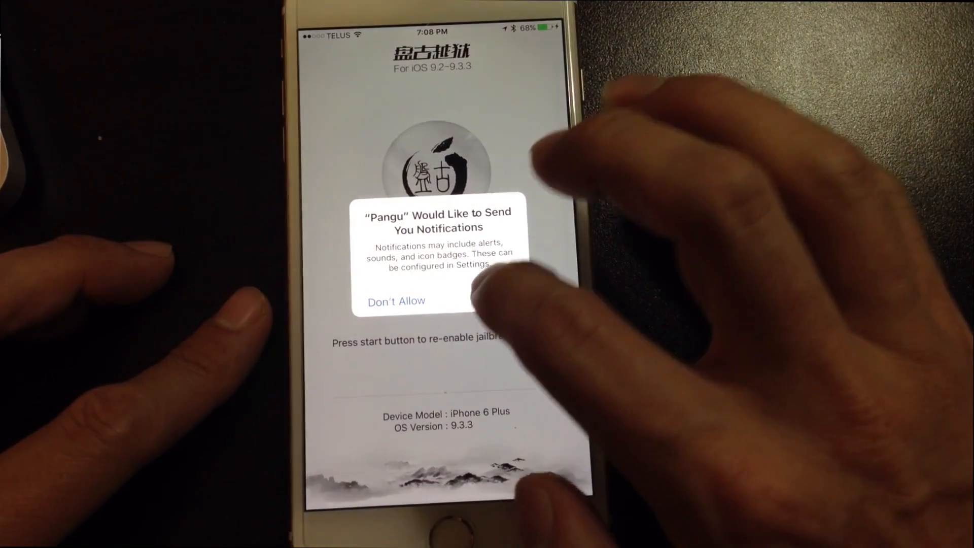
click(396, 301)
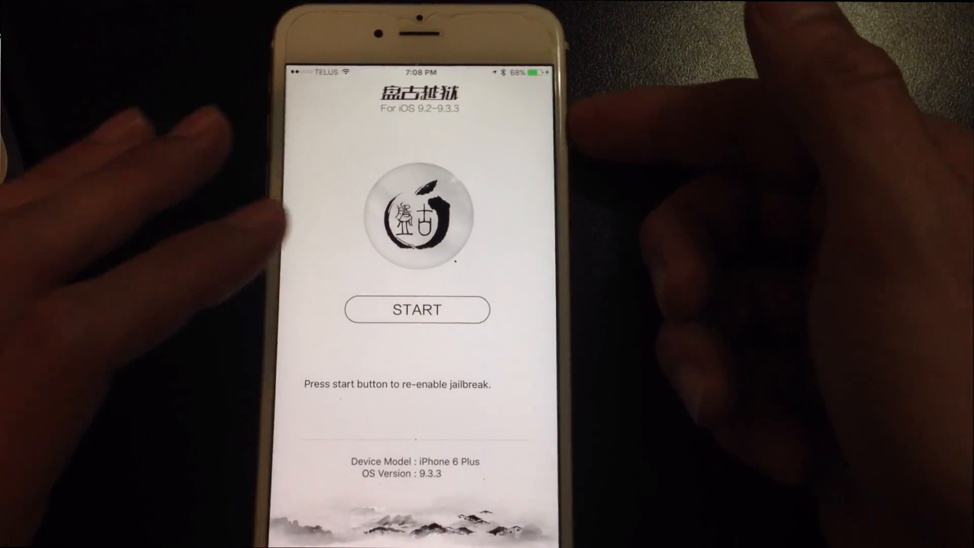
click(416, 310)
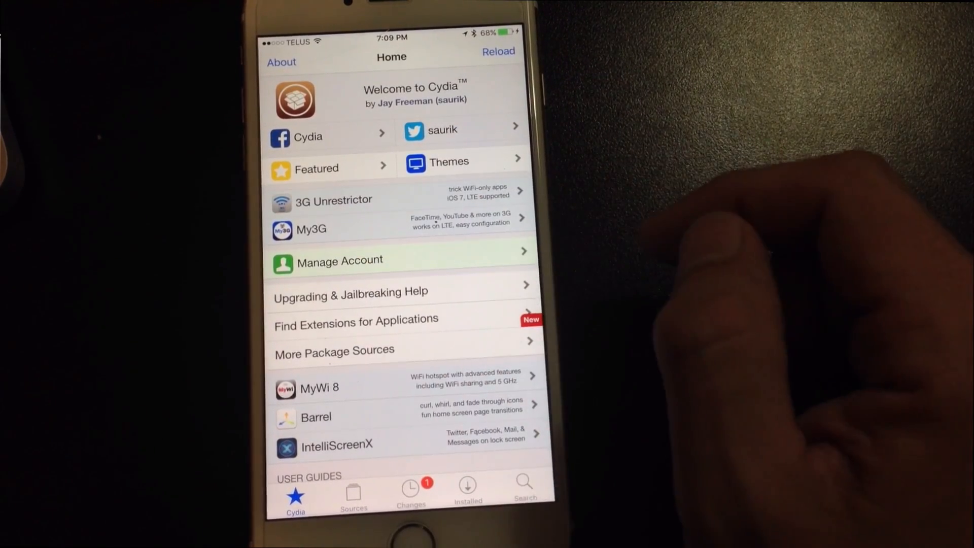
mouse_move(746, 311)
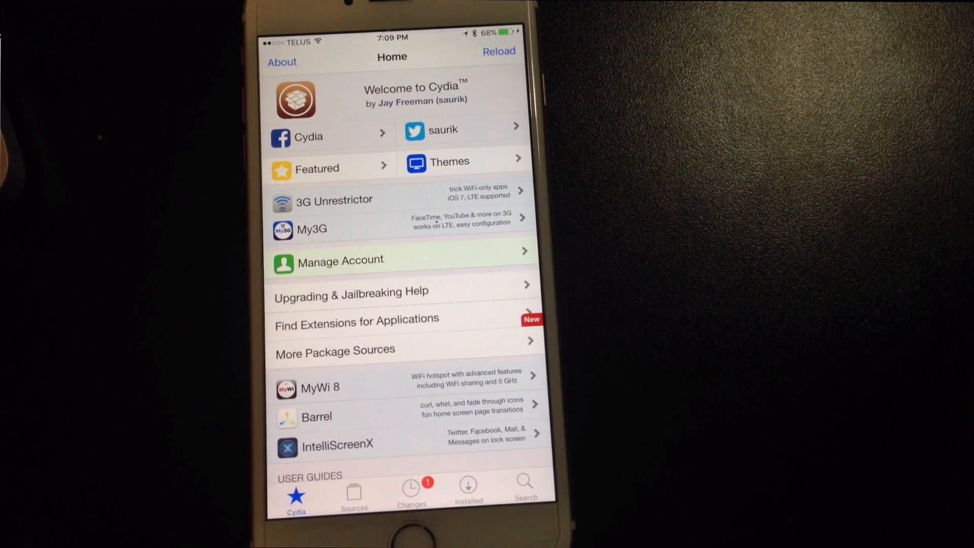